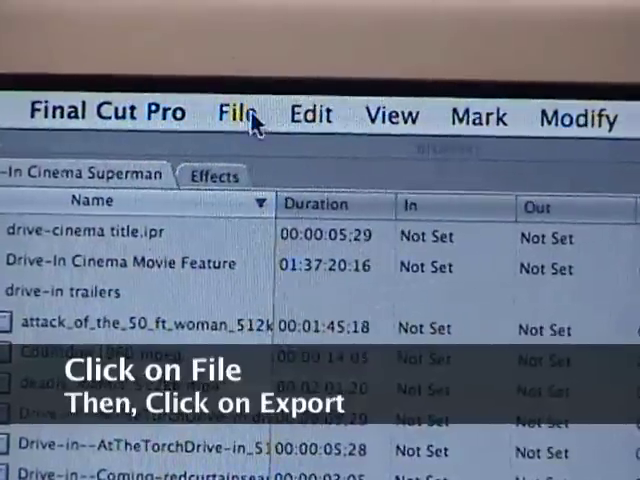
Export the open sequence from the File menu using Compressor
click(236, 114)
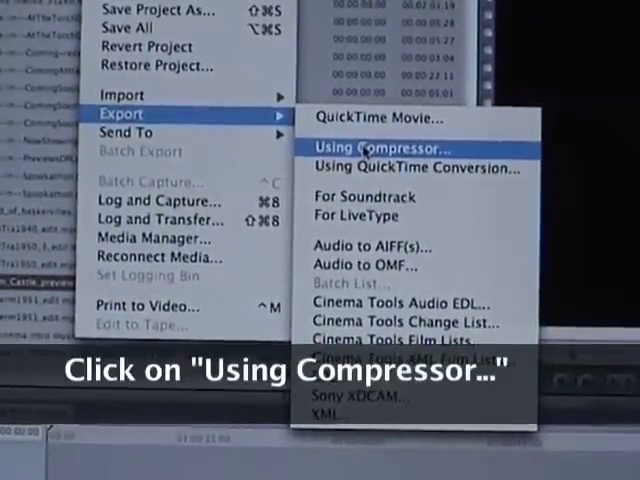
click(385, 143)
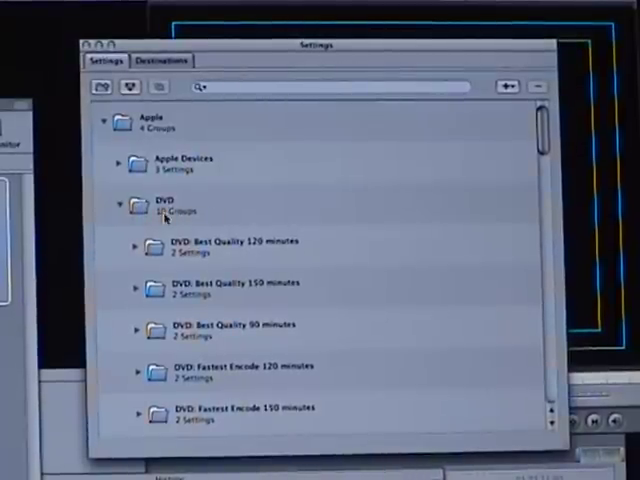
Collapse and re-expand the DVD preset group in Compressor's Settings list
click(121, 206)
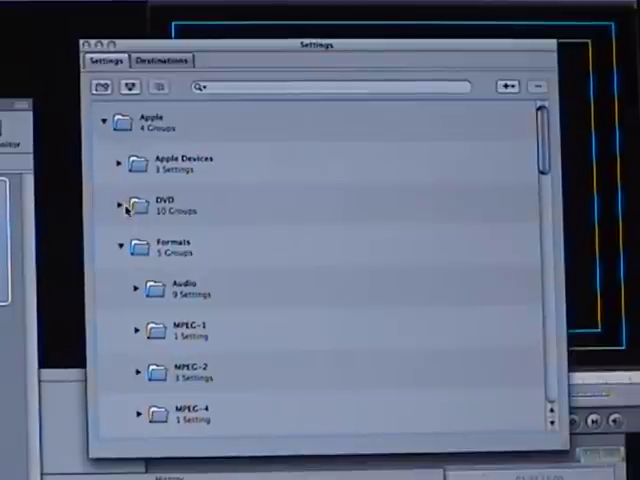
click(120, 204)
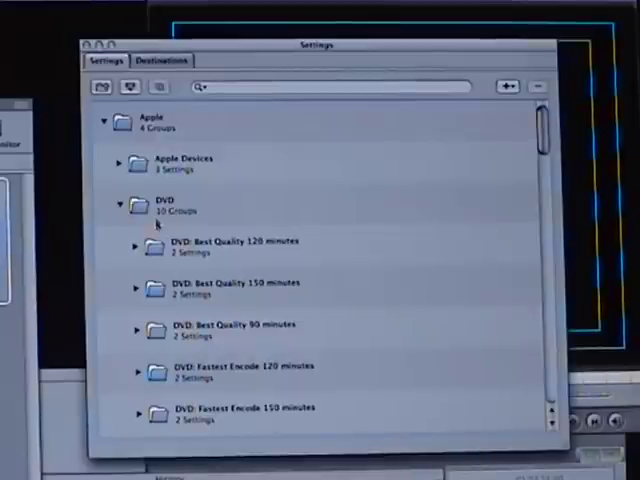
mouse_move(170, 295)
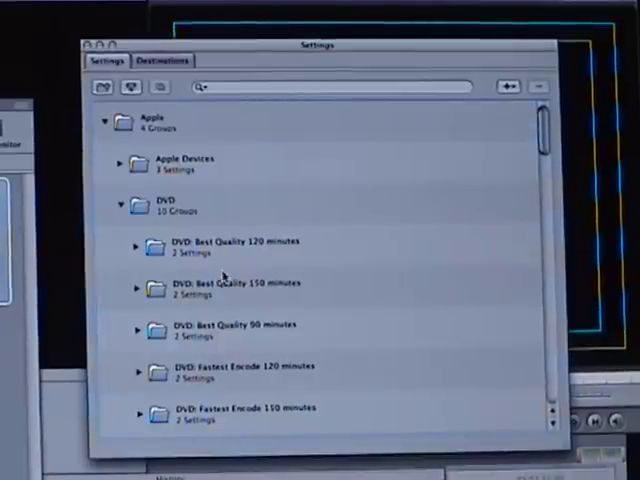
scroll(down, 3)
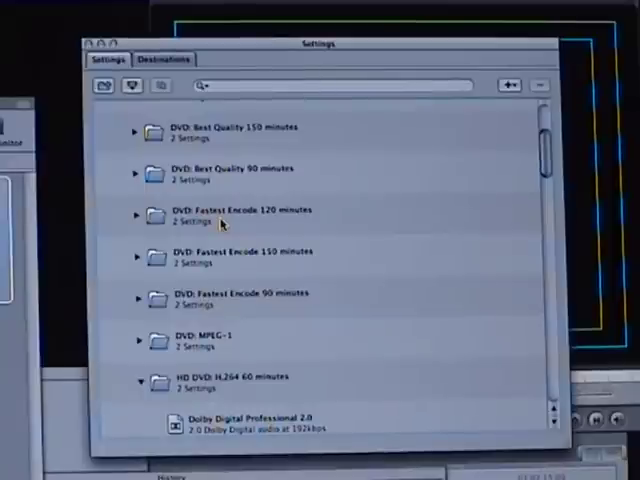
mouse_move(218, 307)
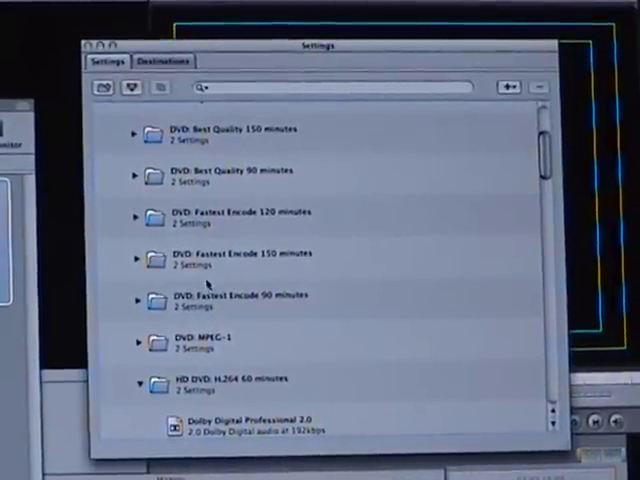
mouse_move(314, 313)
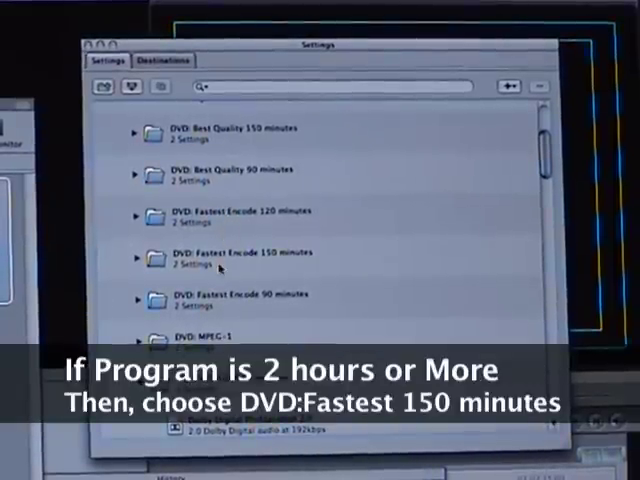
mouse_move(280, 258)
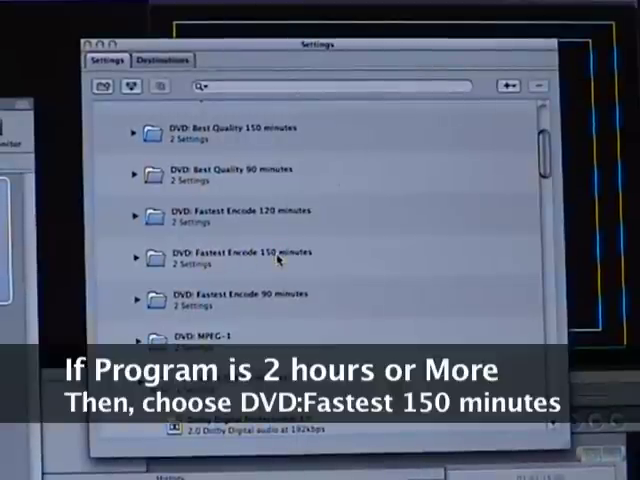
mouse_move(312, 263)
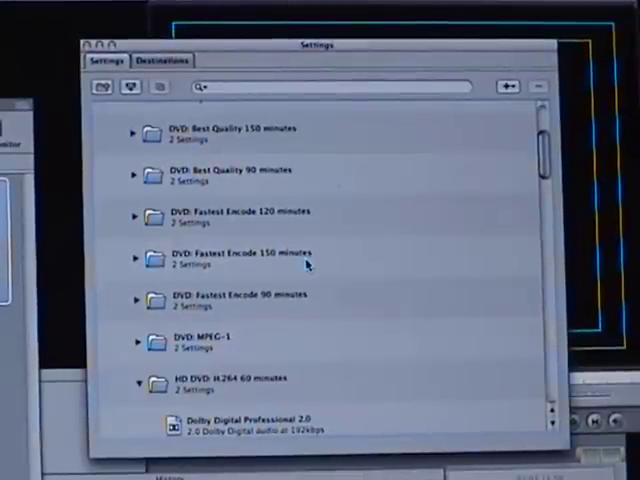
mouse_move(235, 272)
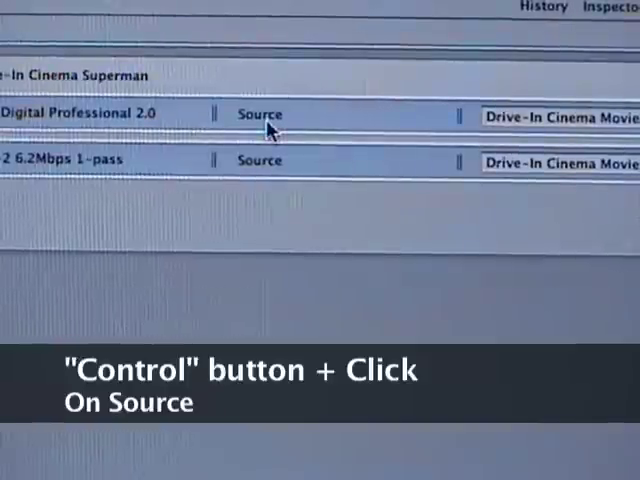
Control-click the encode target's Source destination to bring up destination choices
right_click(262, 114)
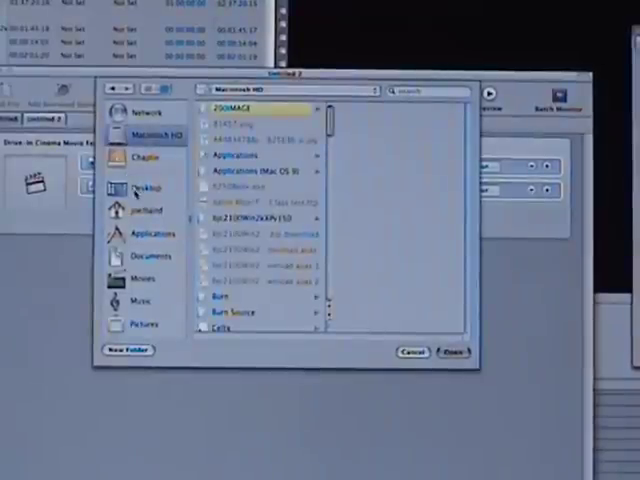
Choose Desktop as the save location and start a new folder there
click(147, 157)
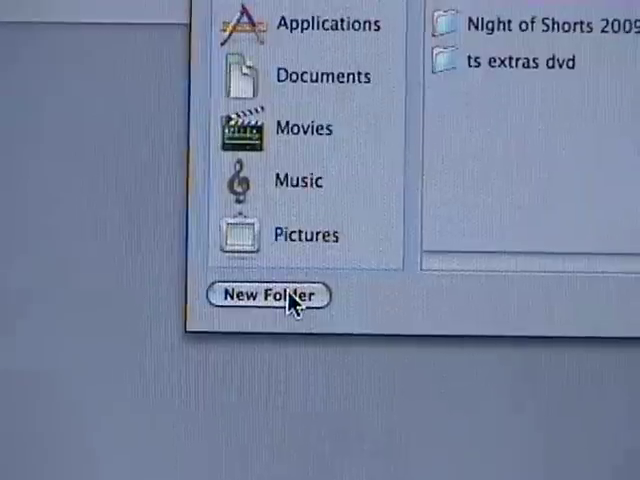
click(267, 295)
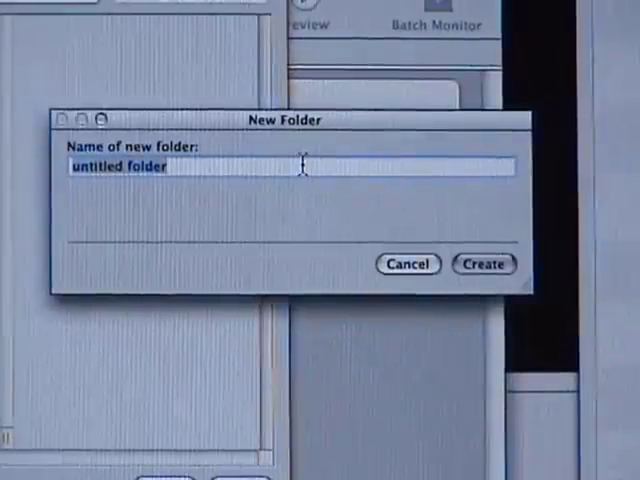
Enter 'DriveIn Cinema DVD' as the new folder's name
text(D)
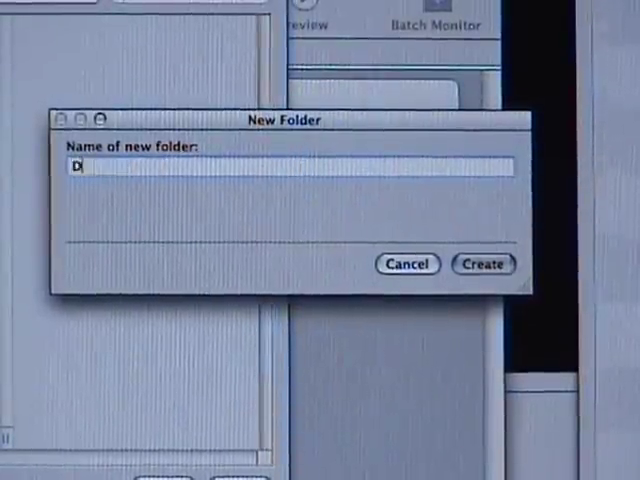
text(riveIn)
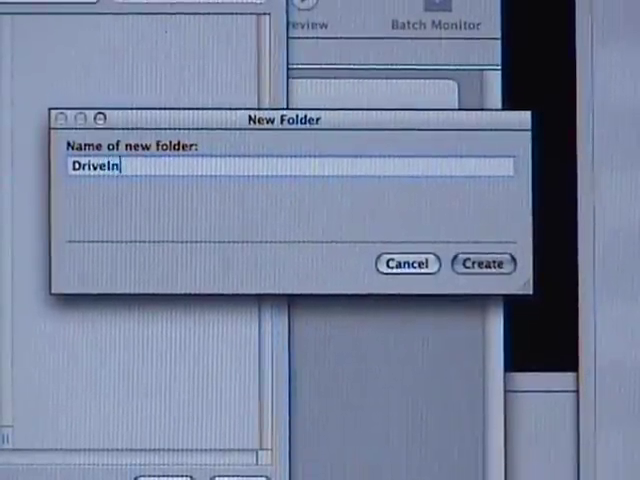
text(Cinema)
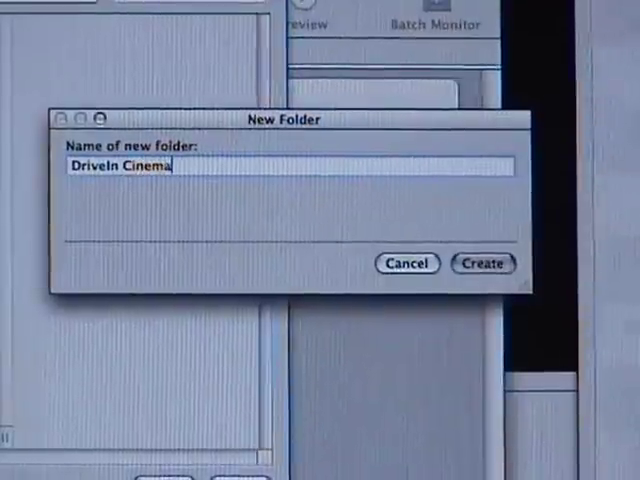
text(D)
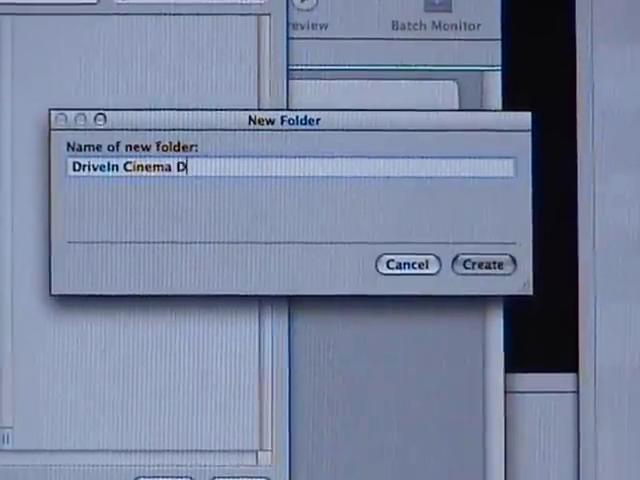
text(VD)
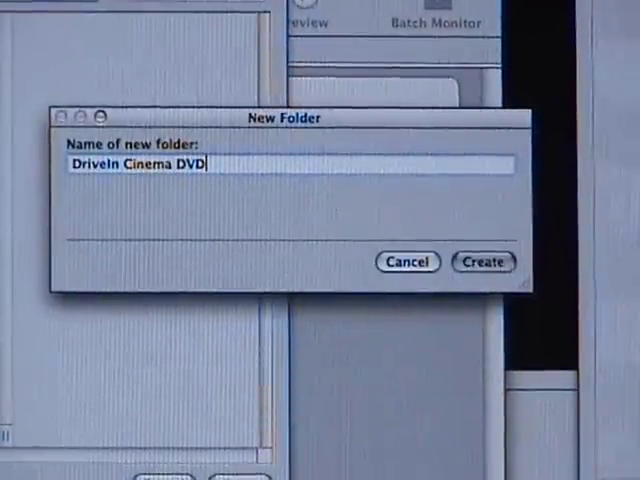